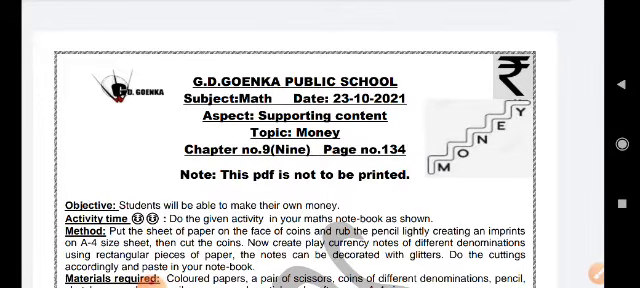
pyautogui.scroll(-3)
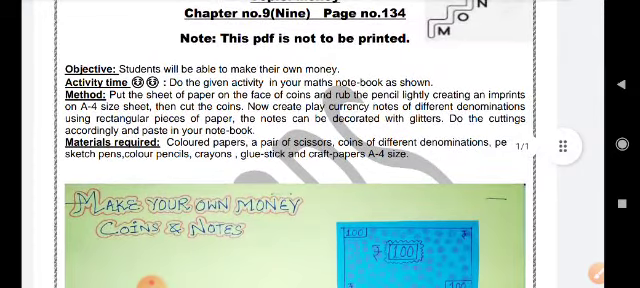
pyautogui.scroll(-3)
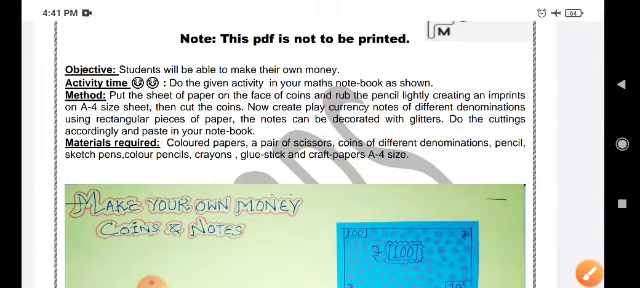
pyautogui.scroll(-3)
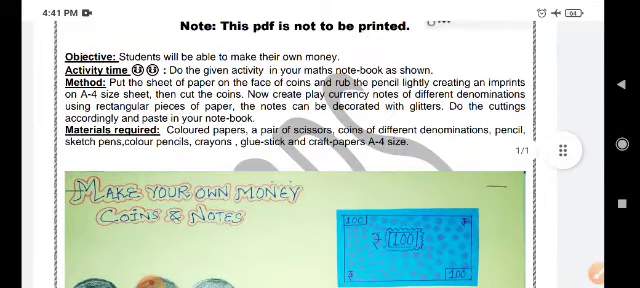
pyautogui.scroll(-3)
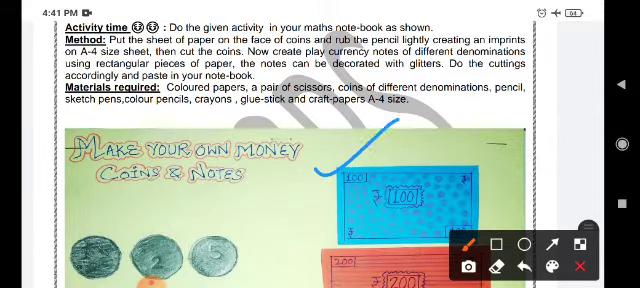
pyautogui.scroll(-3)
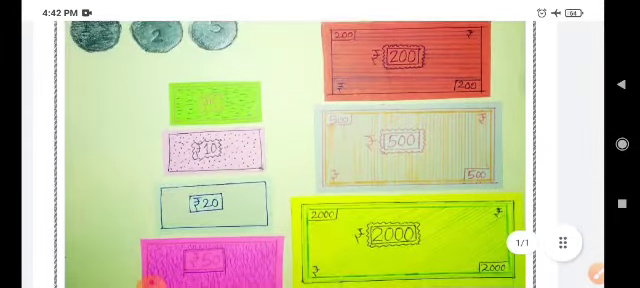
pyautogui.scroll(-3)
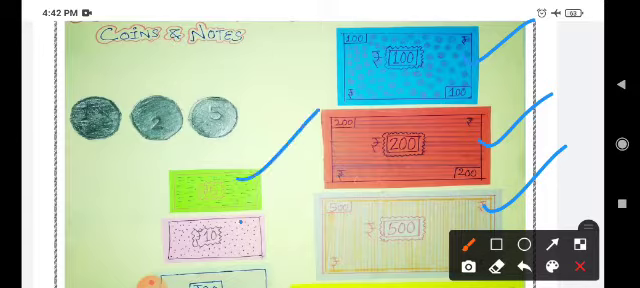
pyautogui.scroll(-3)
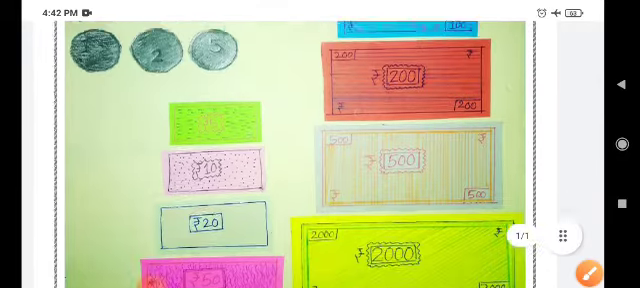
pyautogui.scroll(-3)
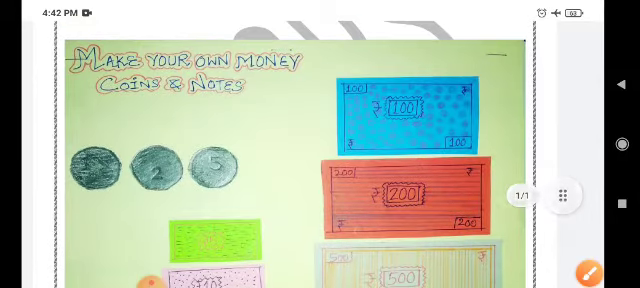